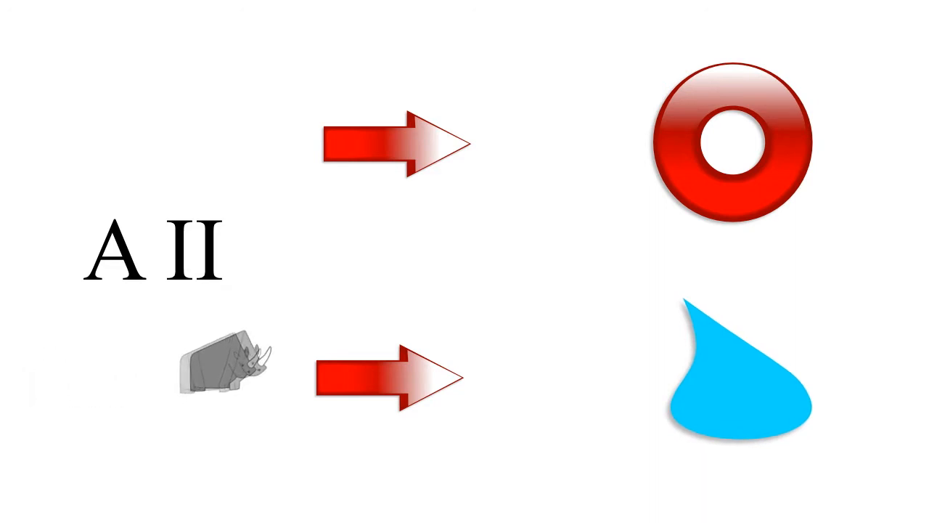
left_click_drag(223, 366, 799, 258)
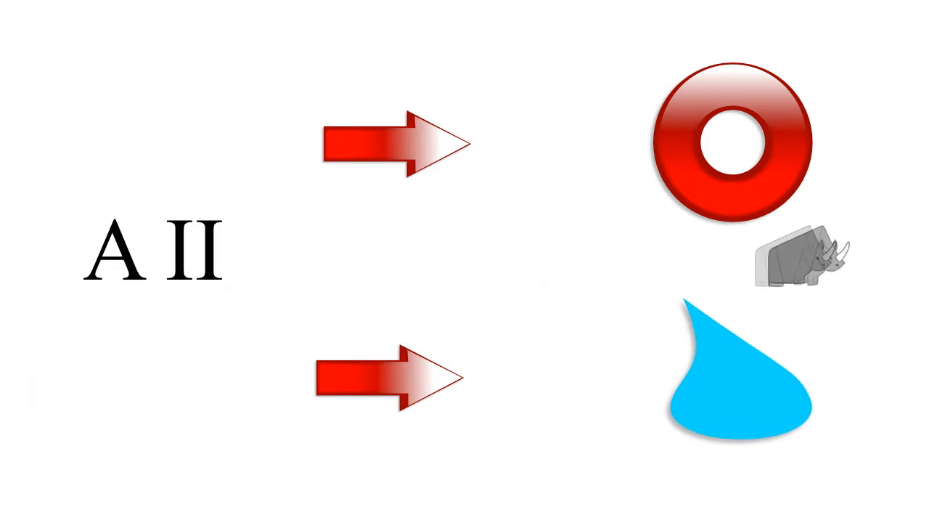